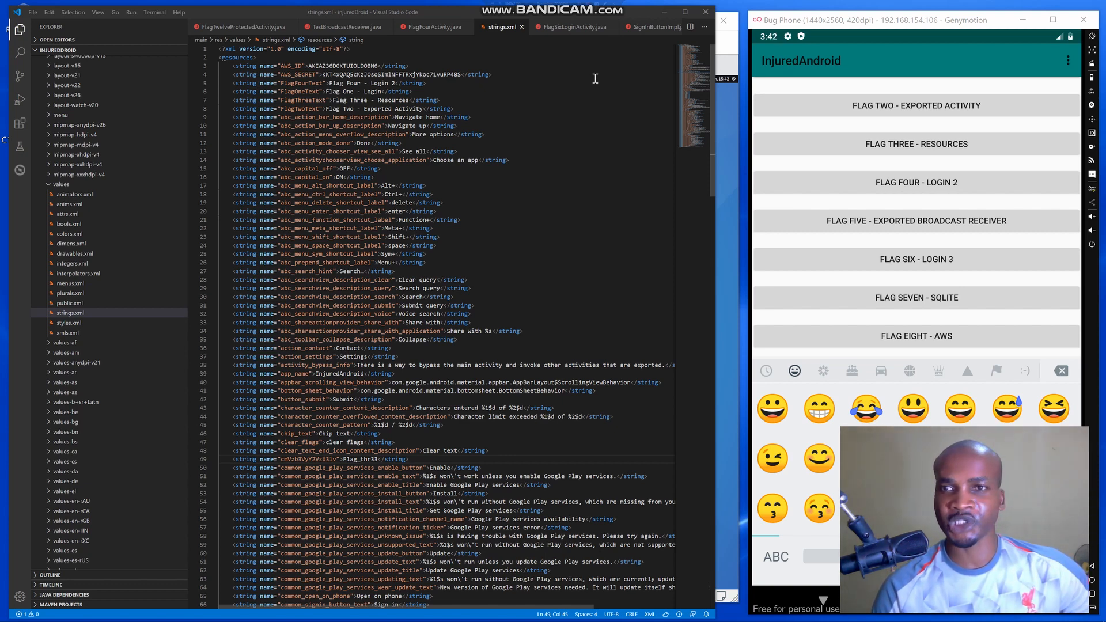
mouse_move(611, 112)
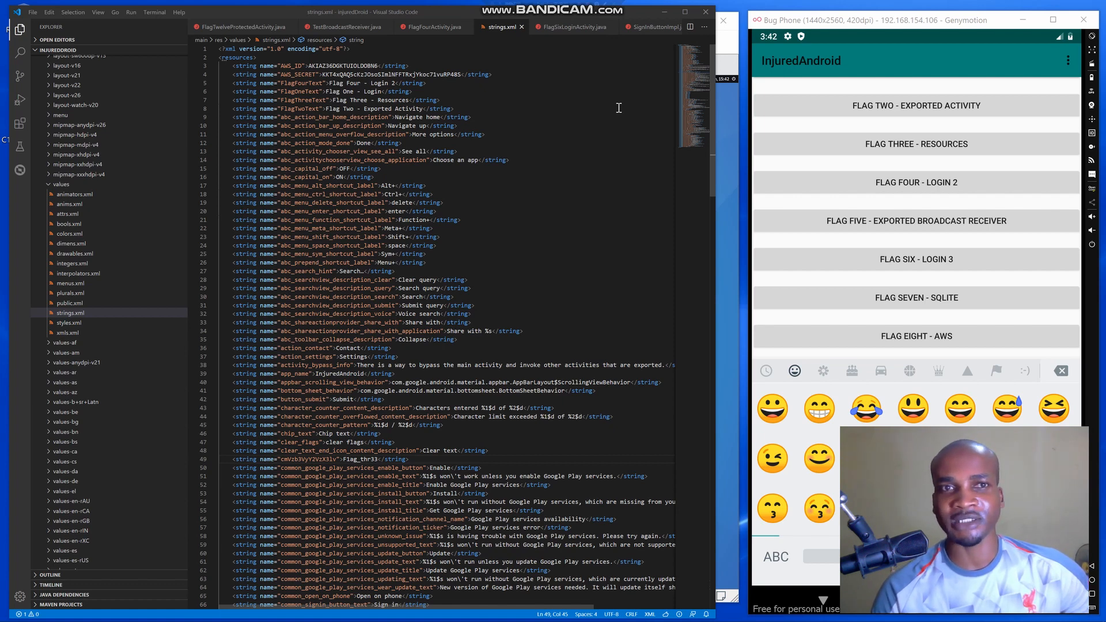
mouse_move(617, 123)
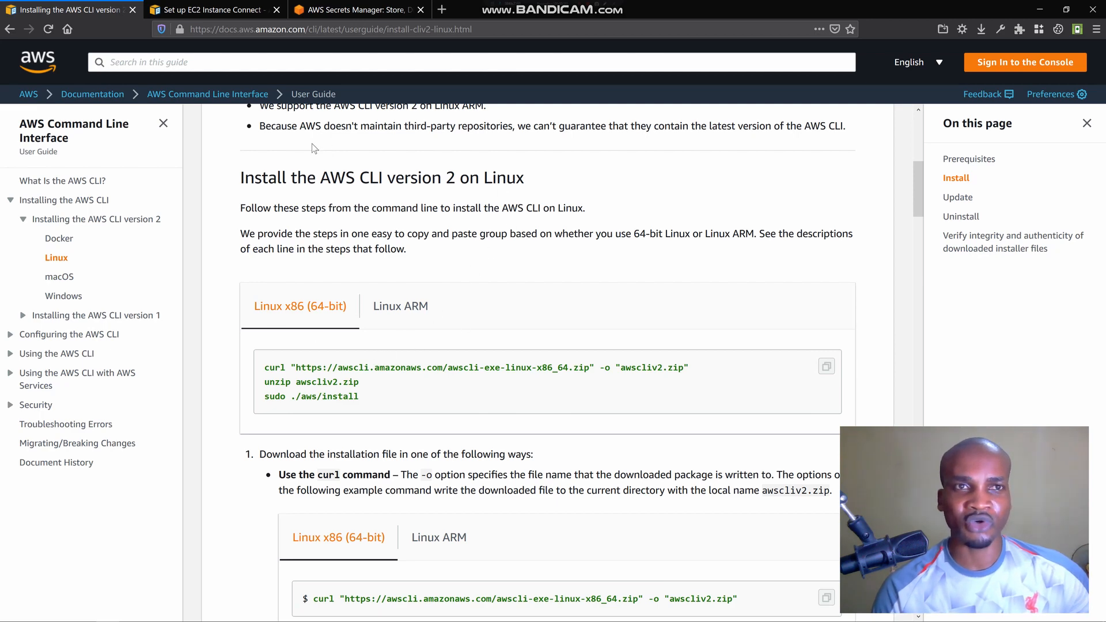
mouse_move(367, 380)
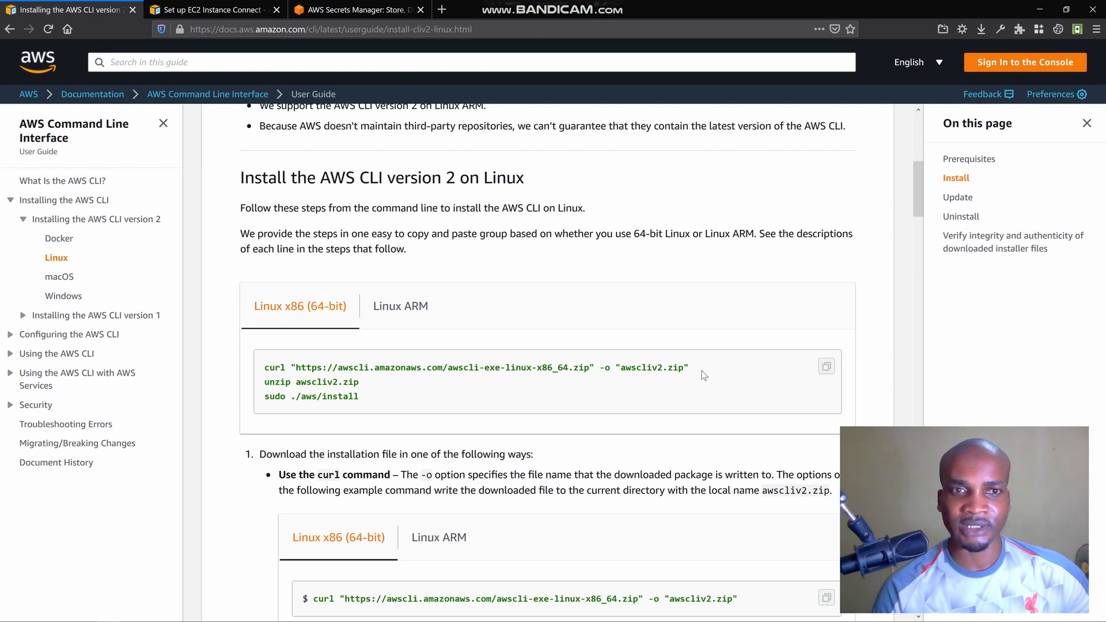
mouse_move(697, 363)
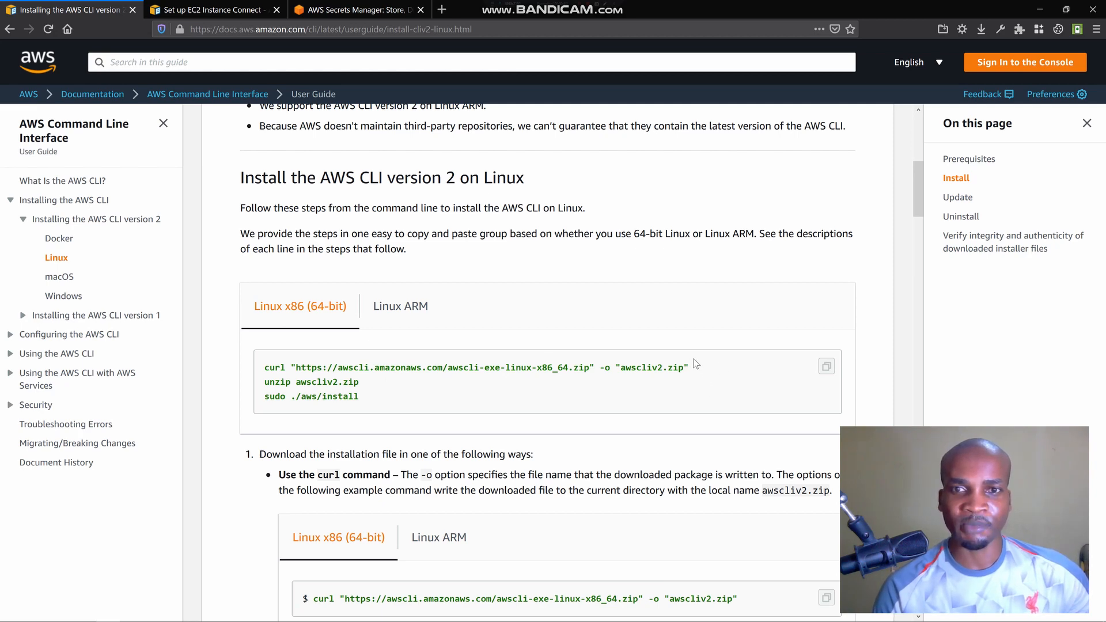
- Select the curl download command, then load the Windows AWS CLI v2 install guide
drag(293, 367, 688, 366)
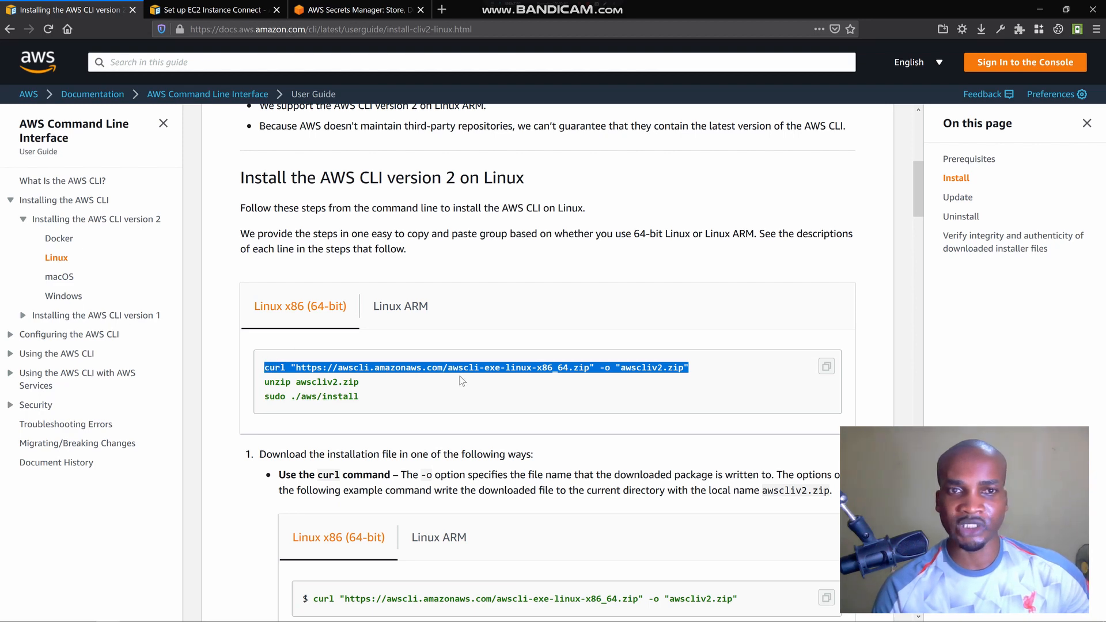
mouse_move(372, 392)
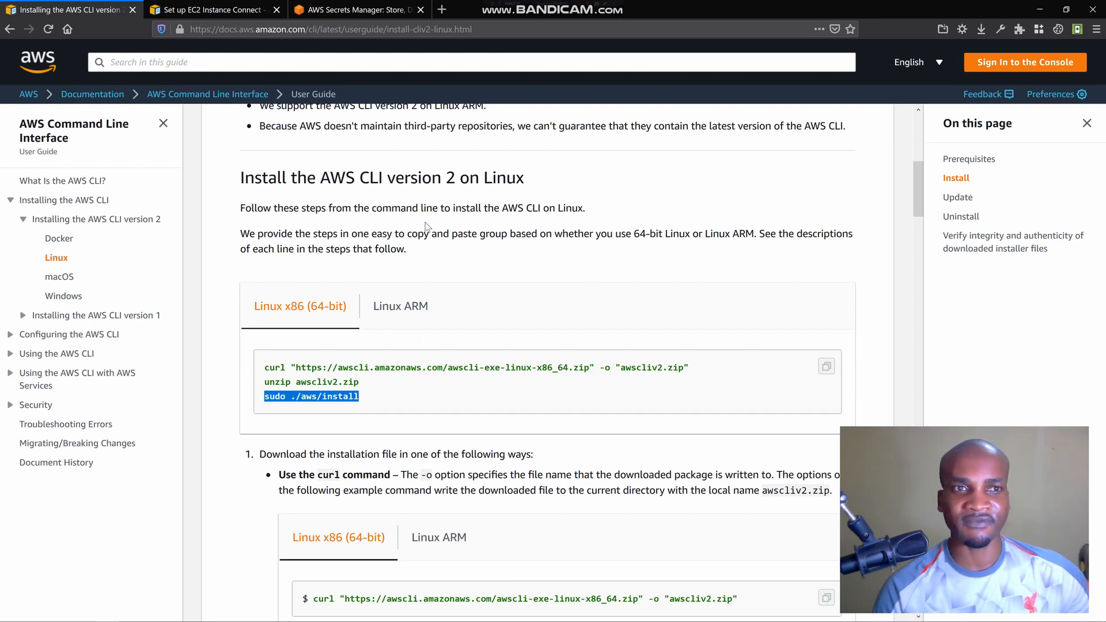
mouse_move(70, 255)
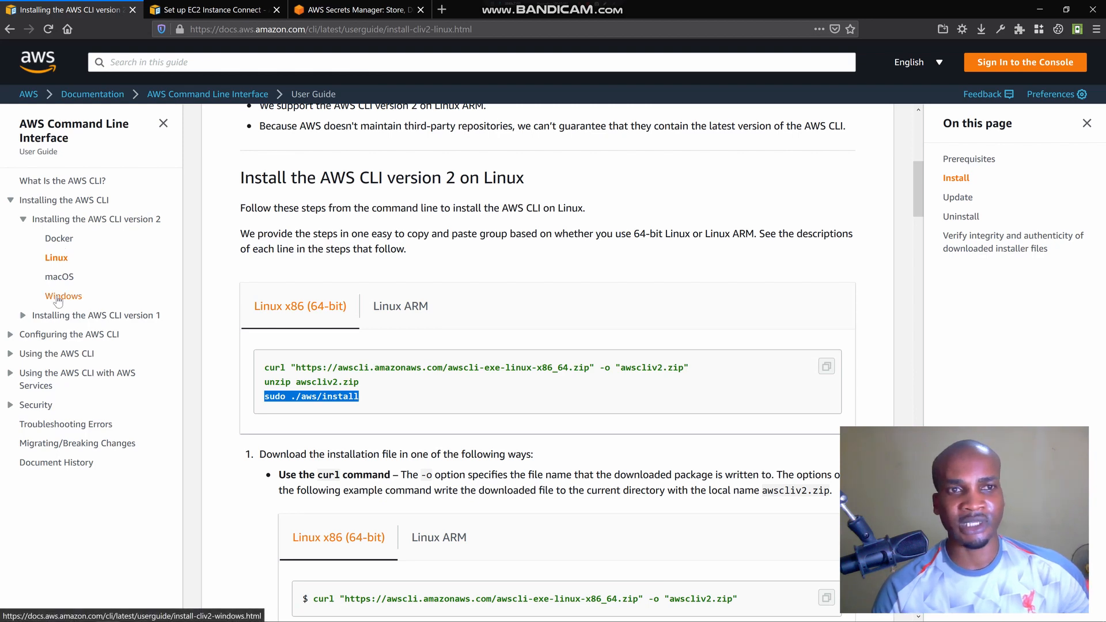
mouse_move(64, 288)
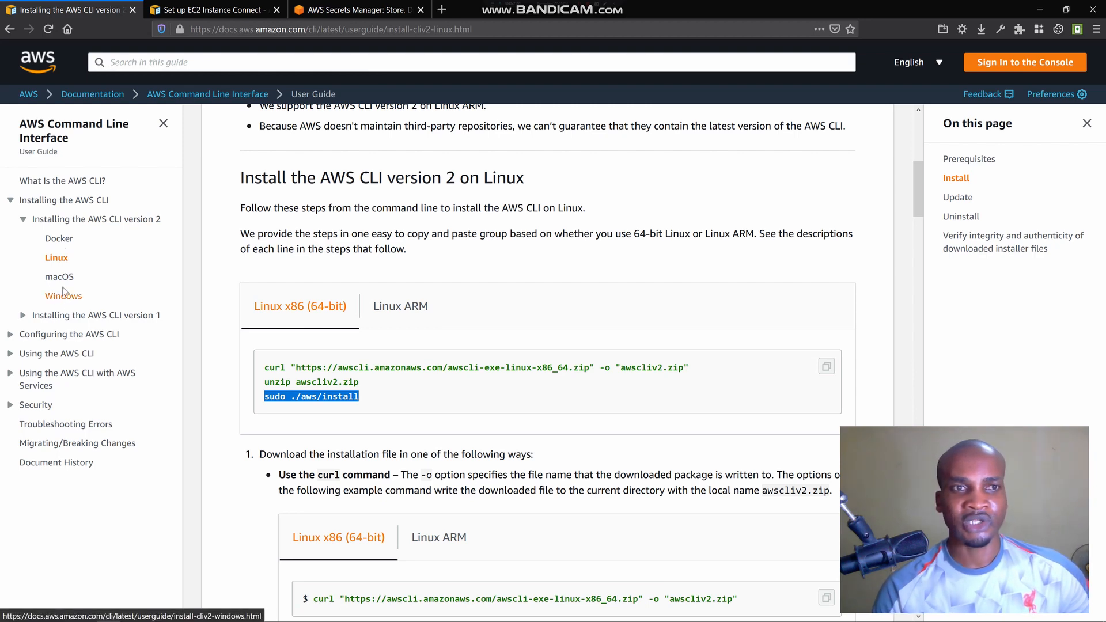
click(64, 295)
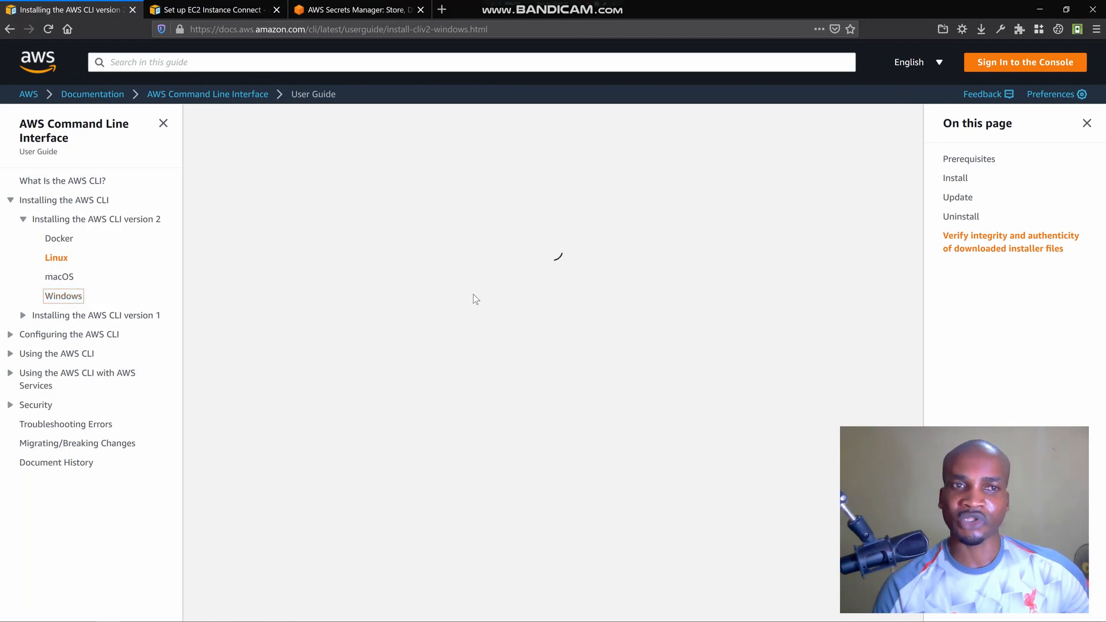
click(63, 295)
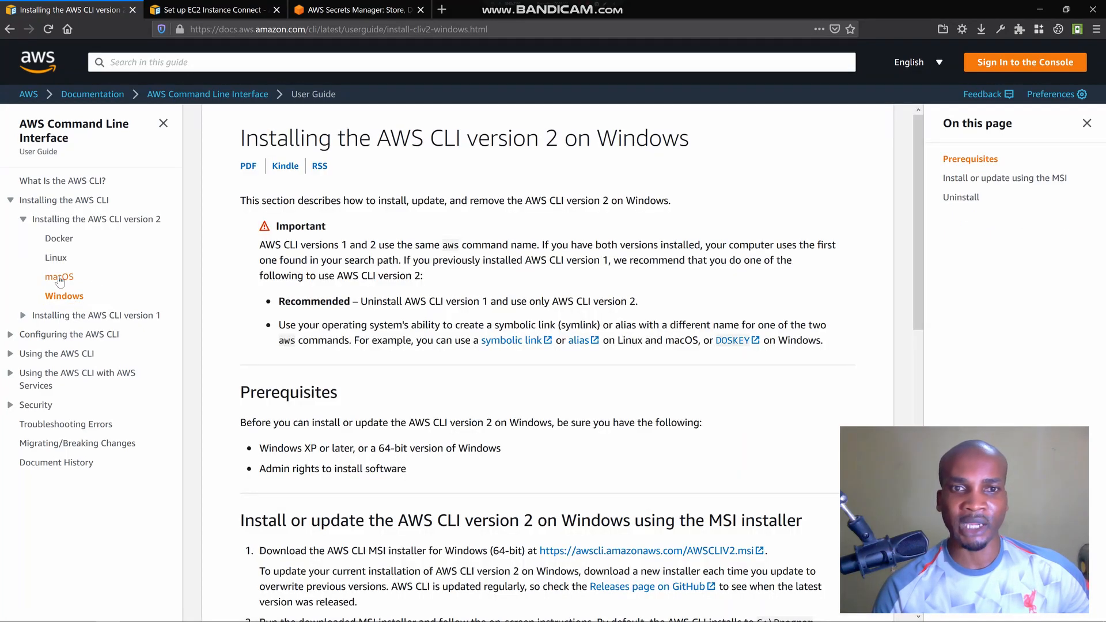
scroll(down, 3)
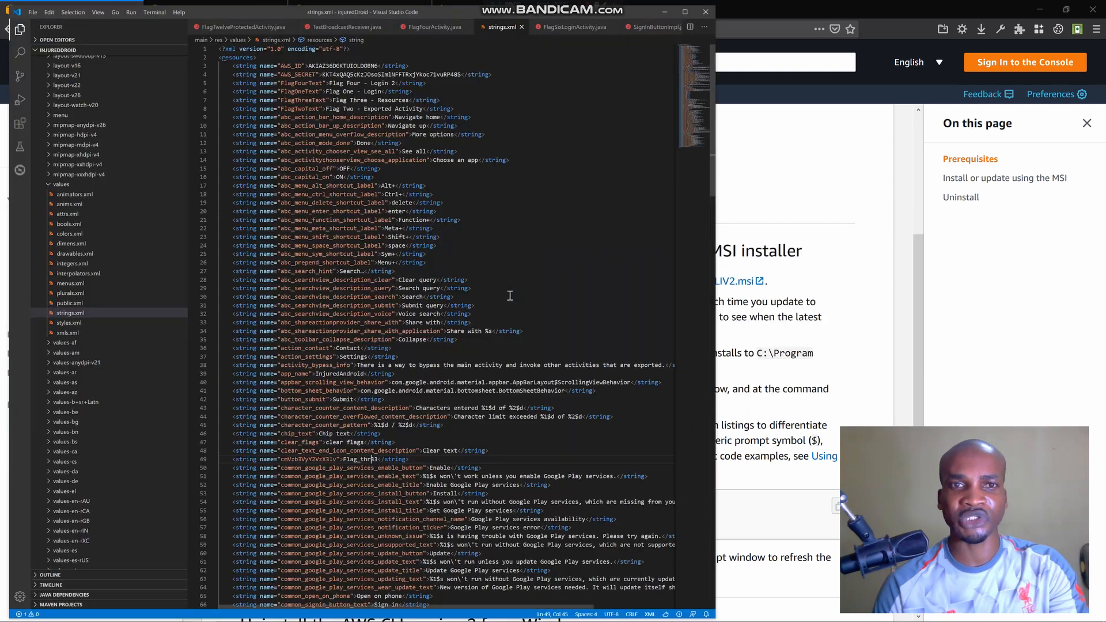
mouse_move(518, 275)
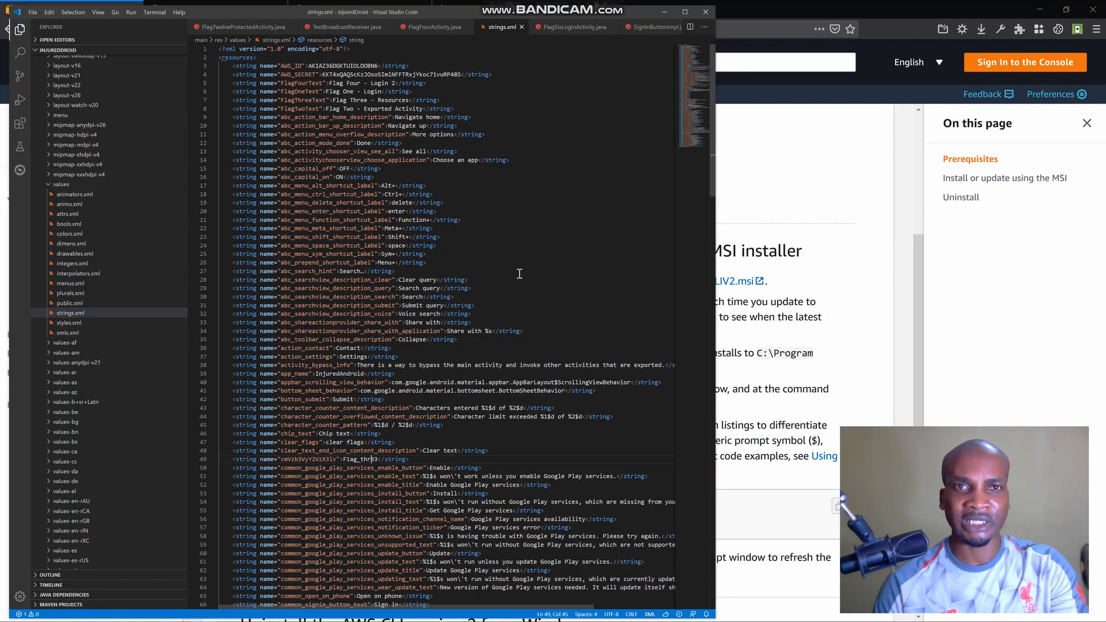
mouse_move(497, 80)
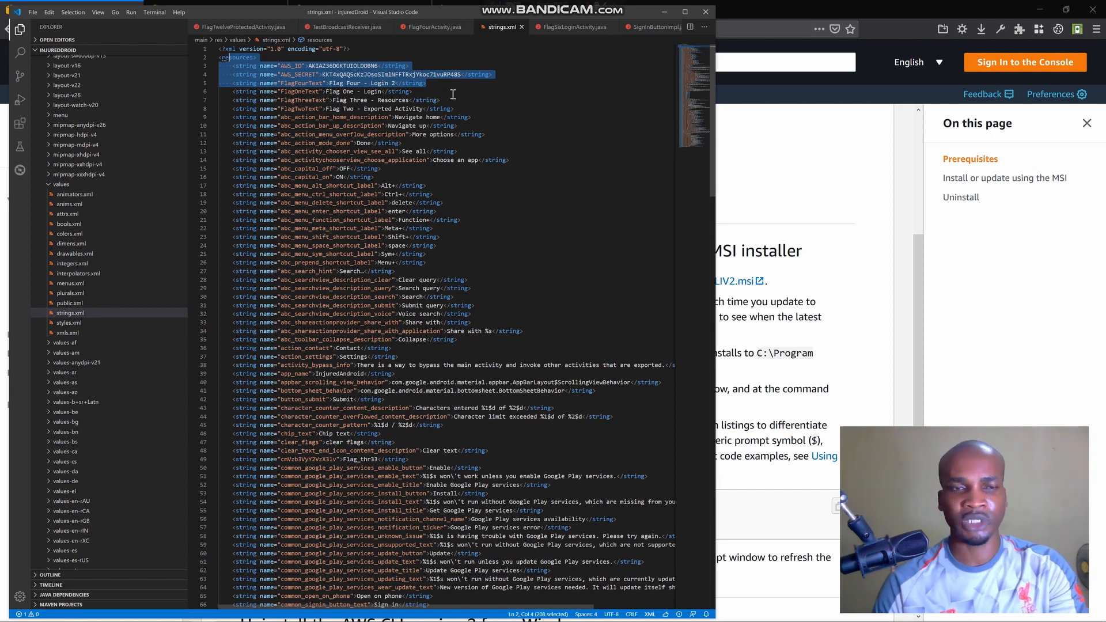
- Copy the AWS_ID and AWS_SECRET lines from strings.xml and switch windows
key(alt+tab)
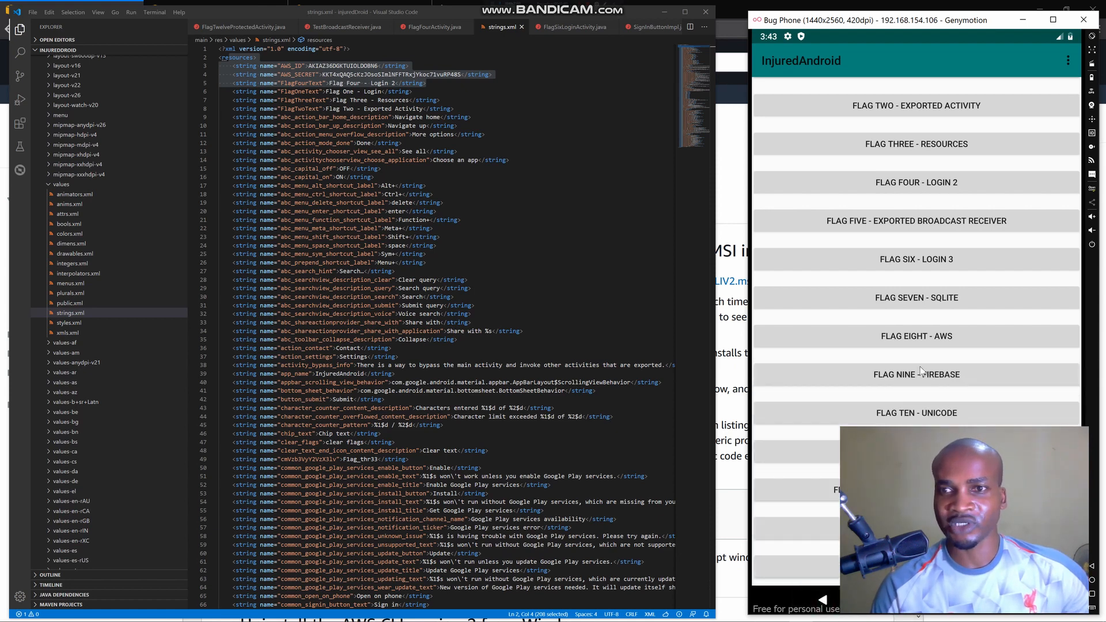
mouse_move(950, 344)
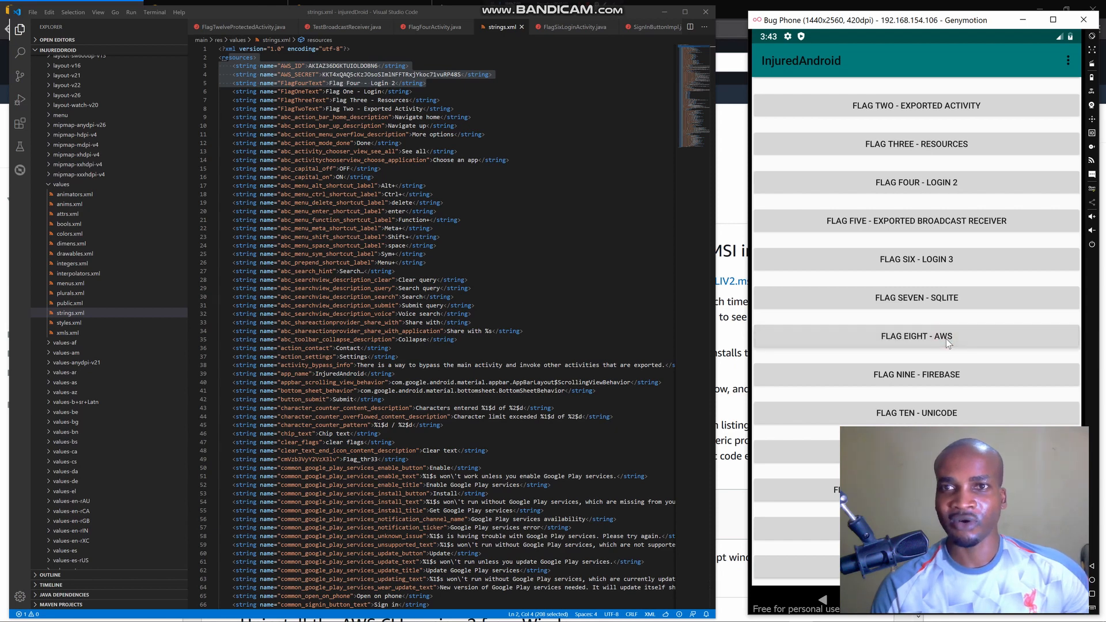
- Open the FLAG EIGHT - AWS challenge in InjuredAndroid, then bring up the window switcher
click(917, 337)
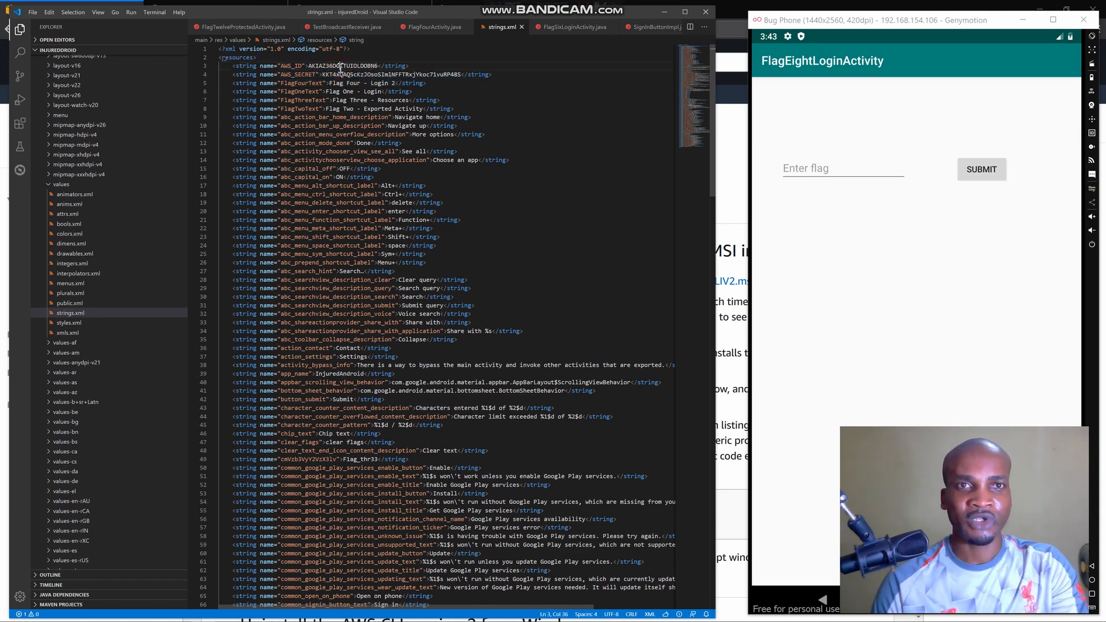
key(alt+tab)
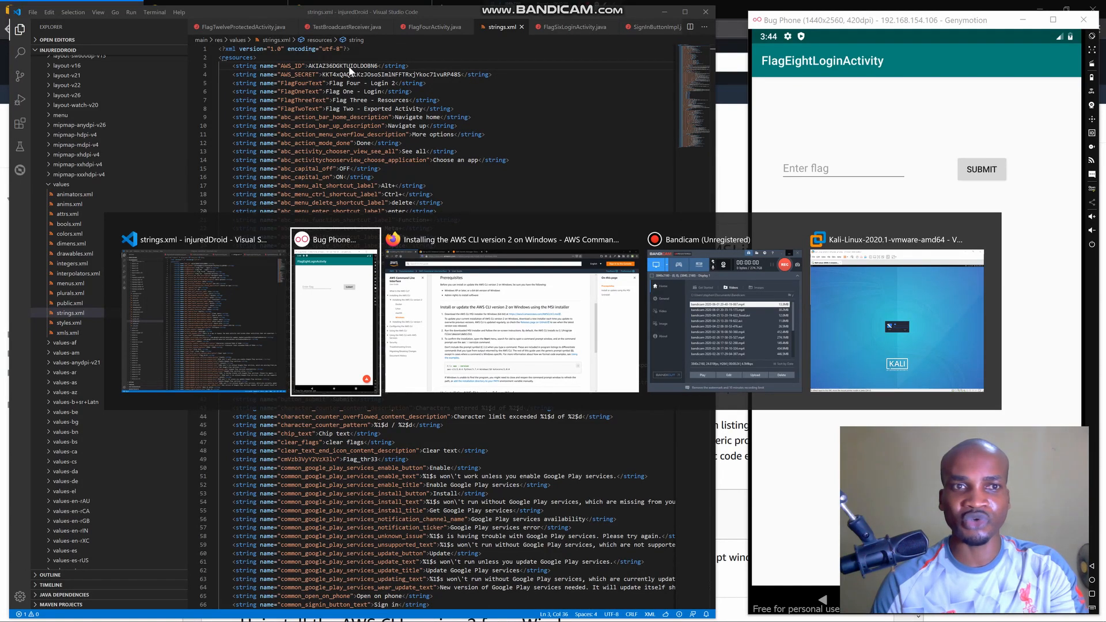
- Switch to the Kali Linux VMware window at its login prompt
click(896, 321)
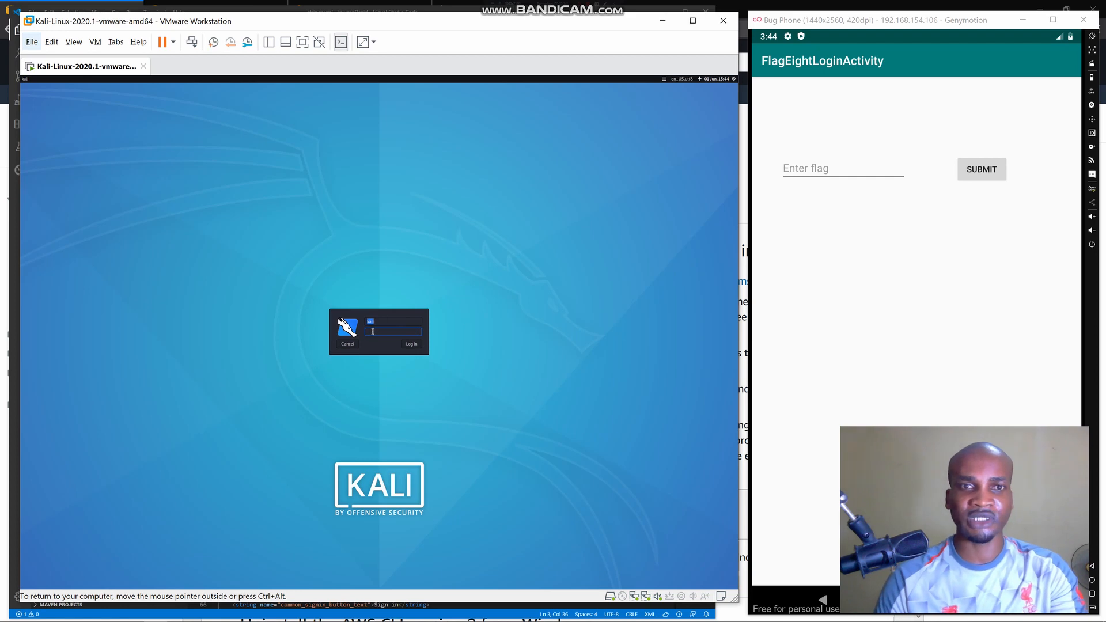
mouse_move(837, 253)
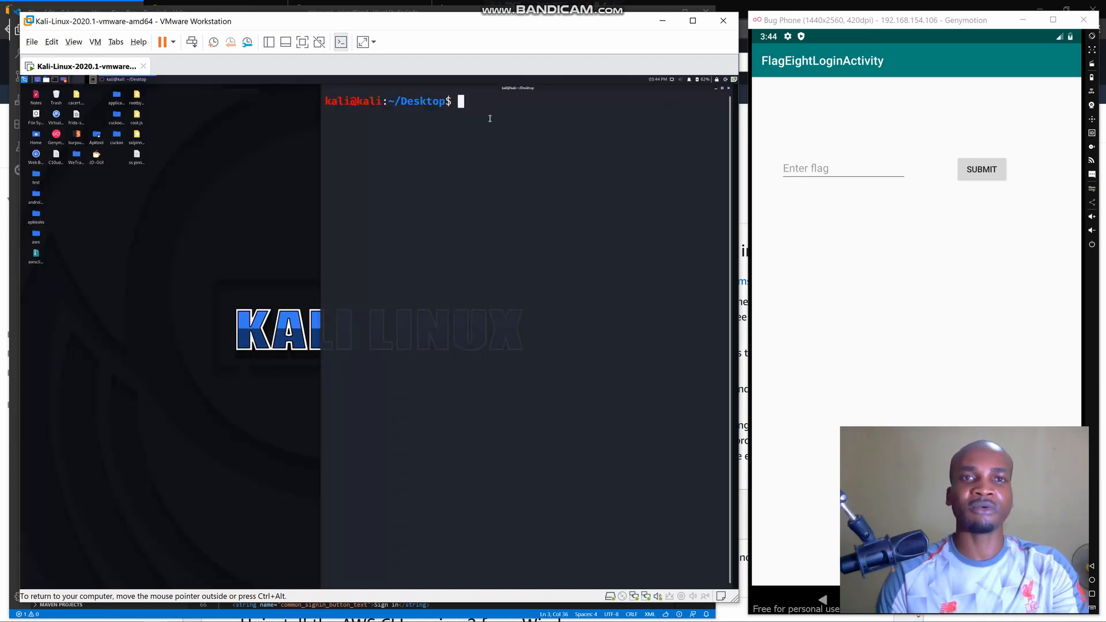
mouse_move(501, 155)
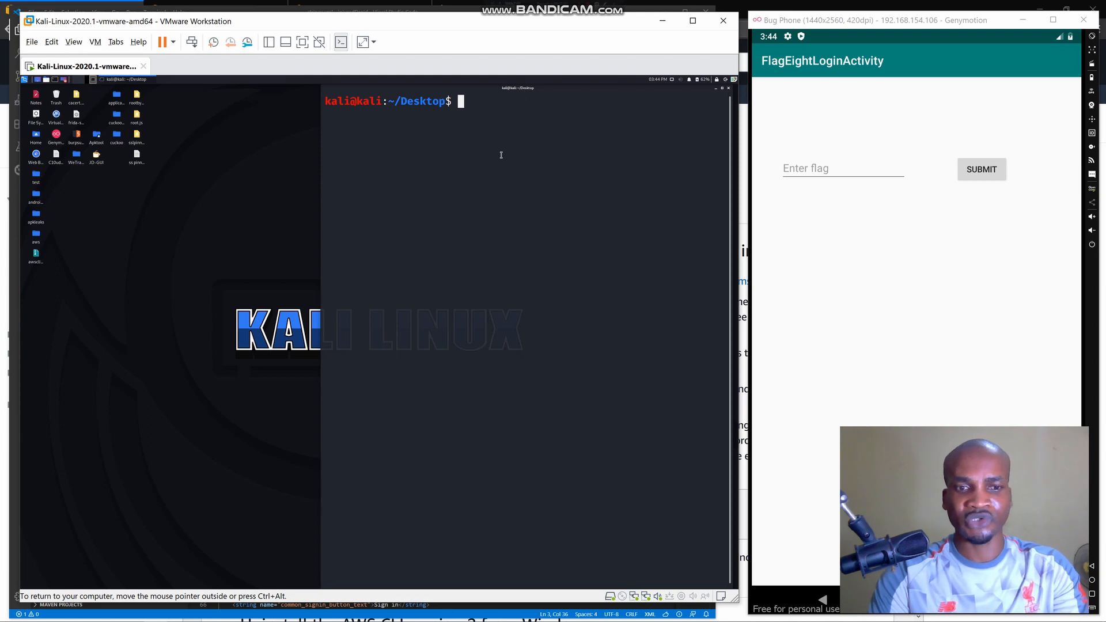
- Start aws configure and supply the leaked AWS_ID access key
text(aws)
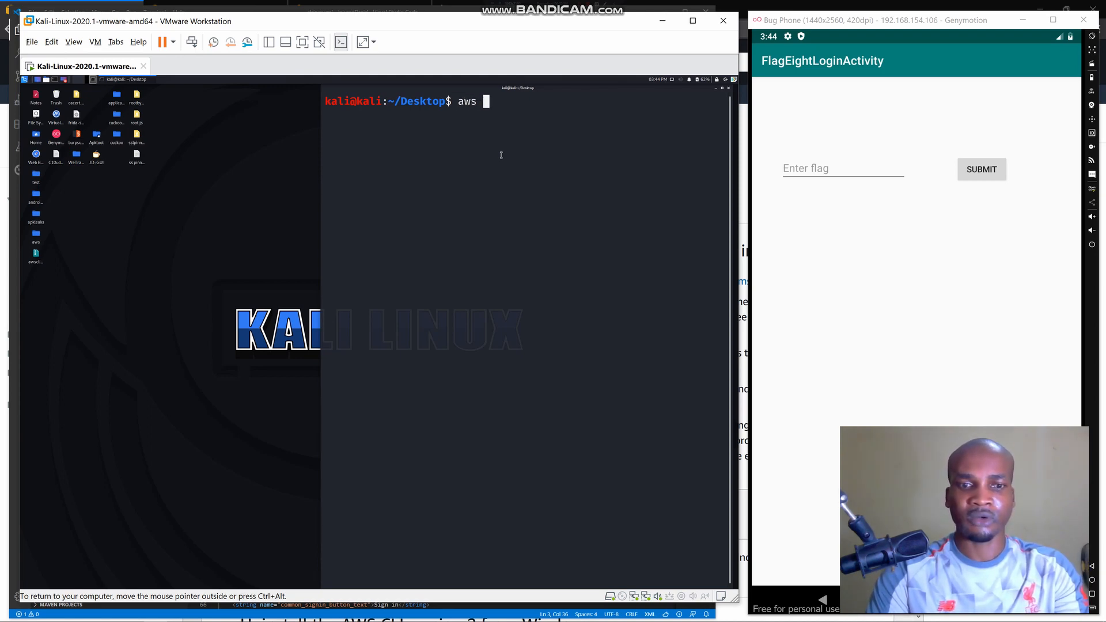
text(configure)
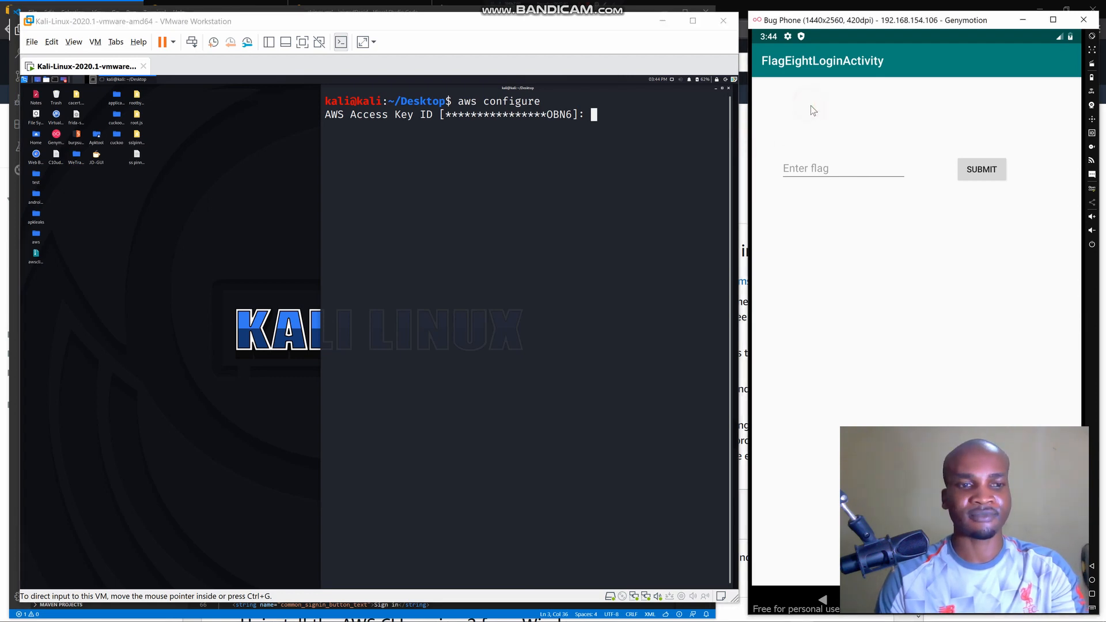
click(843, 168)
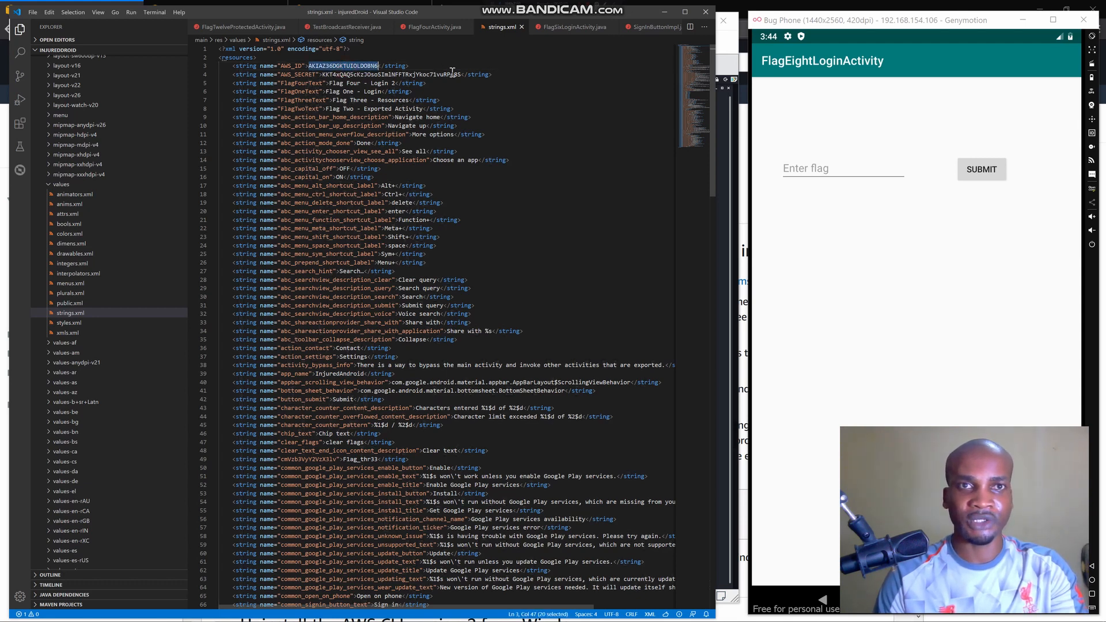
right_click(349, 64)
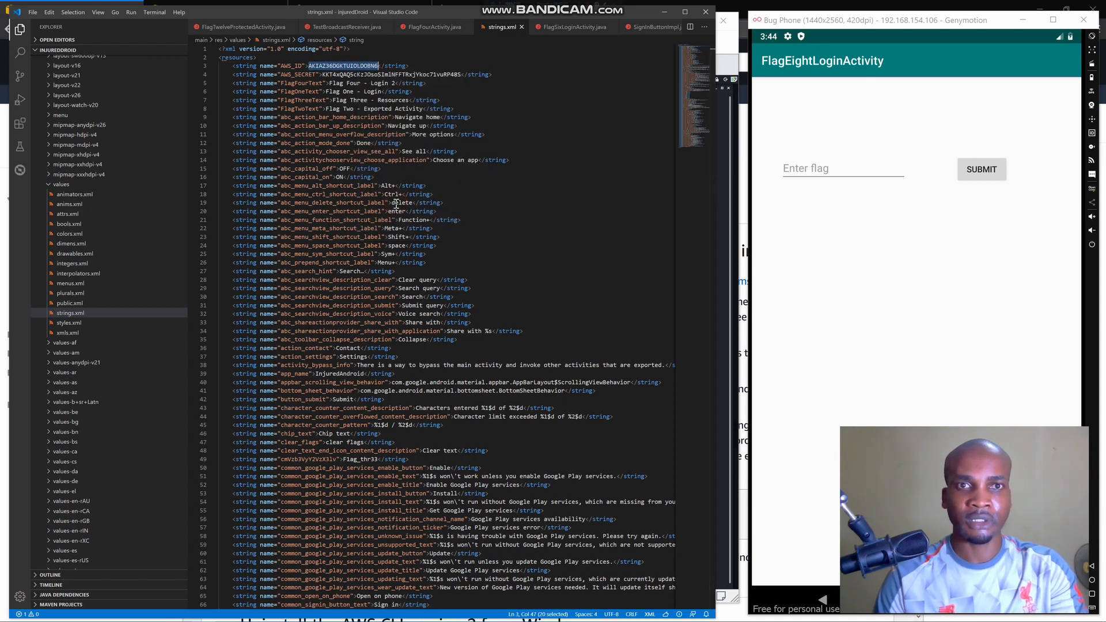
mouse_move(804, 210)
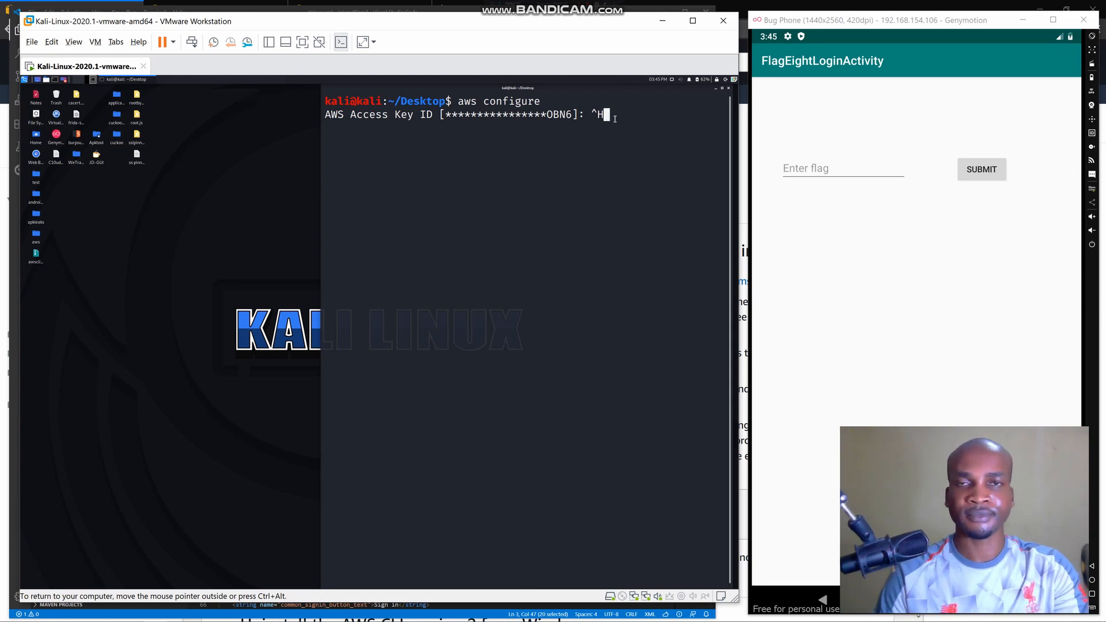
right_click(609, 116)
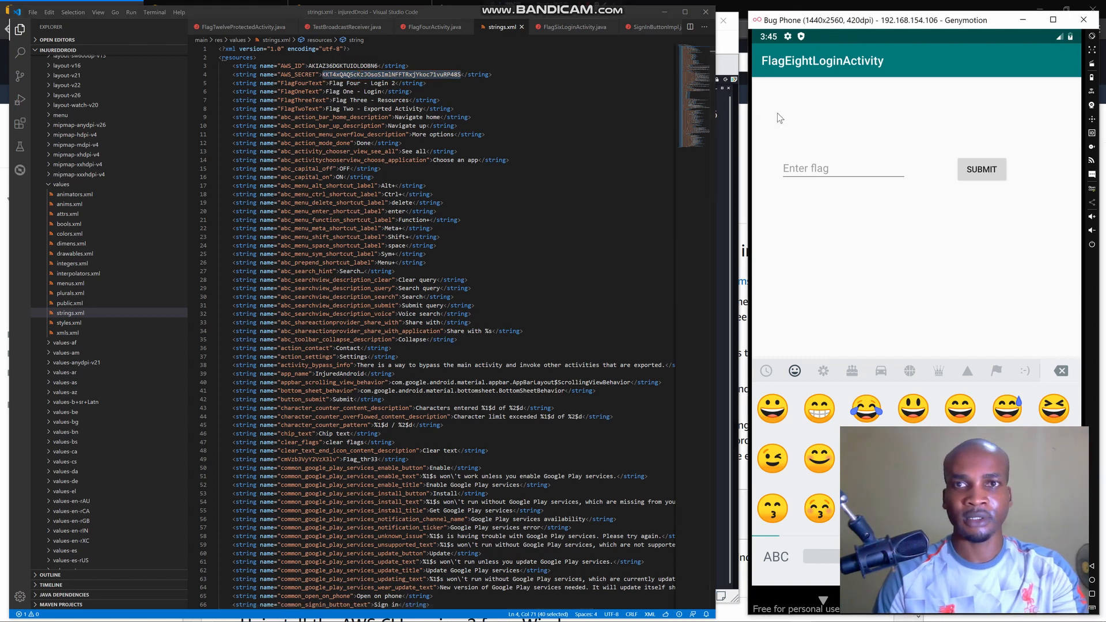
- Supply the AWS_SECRET key, leave region blank, and set output format json
key(alt+tab)
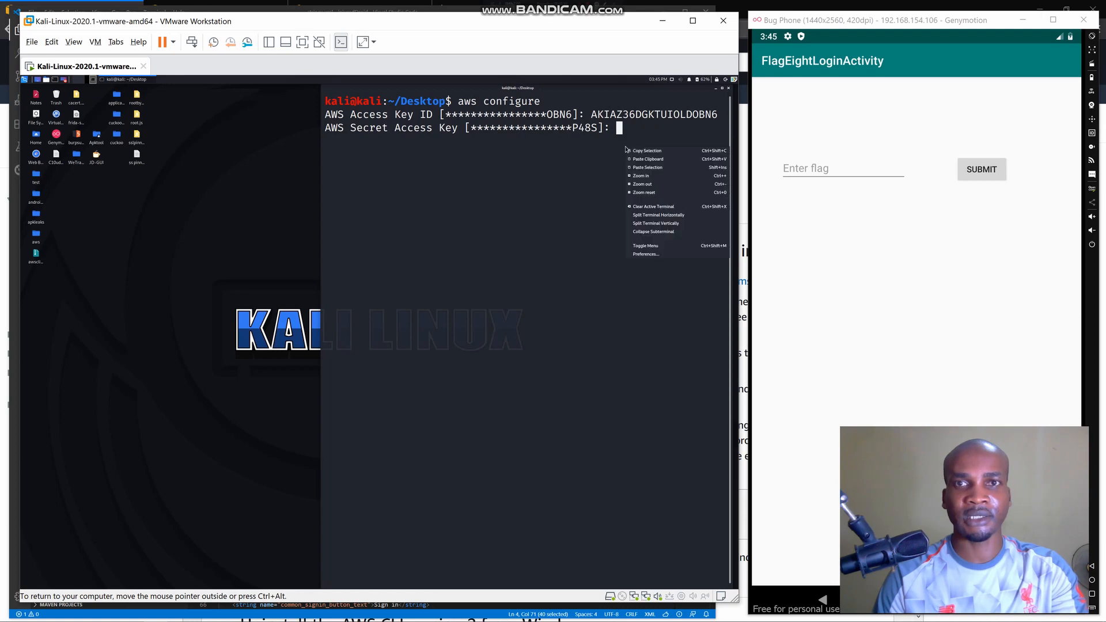
mouse_move(648, 167)
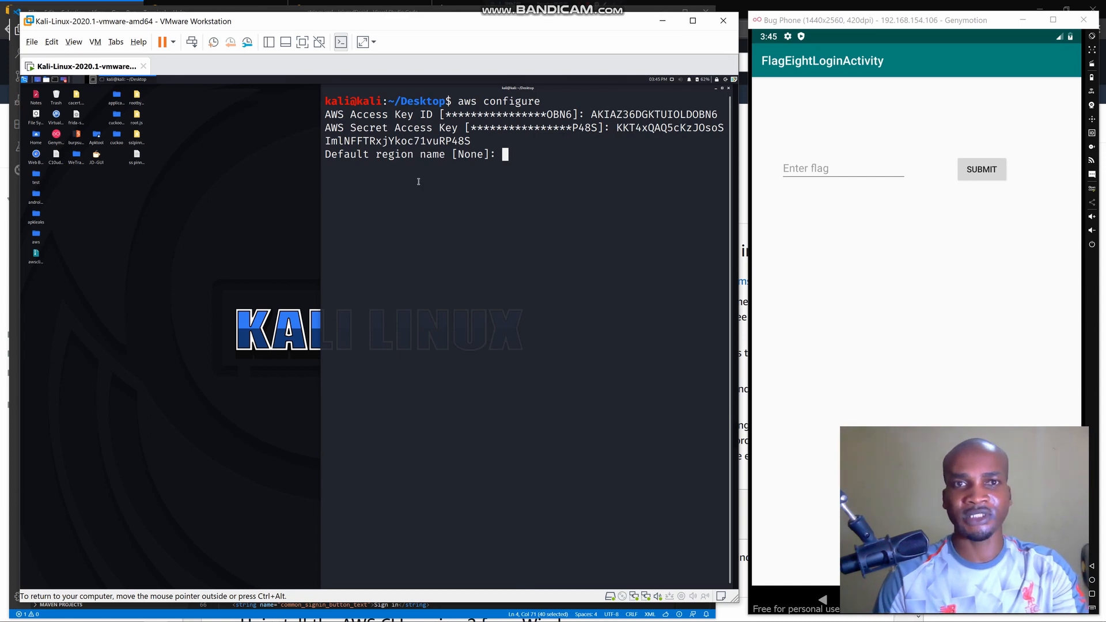
mouse_move(429, 180)
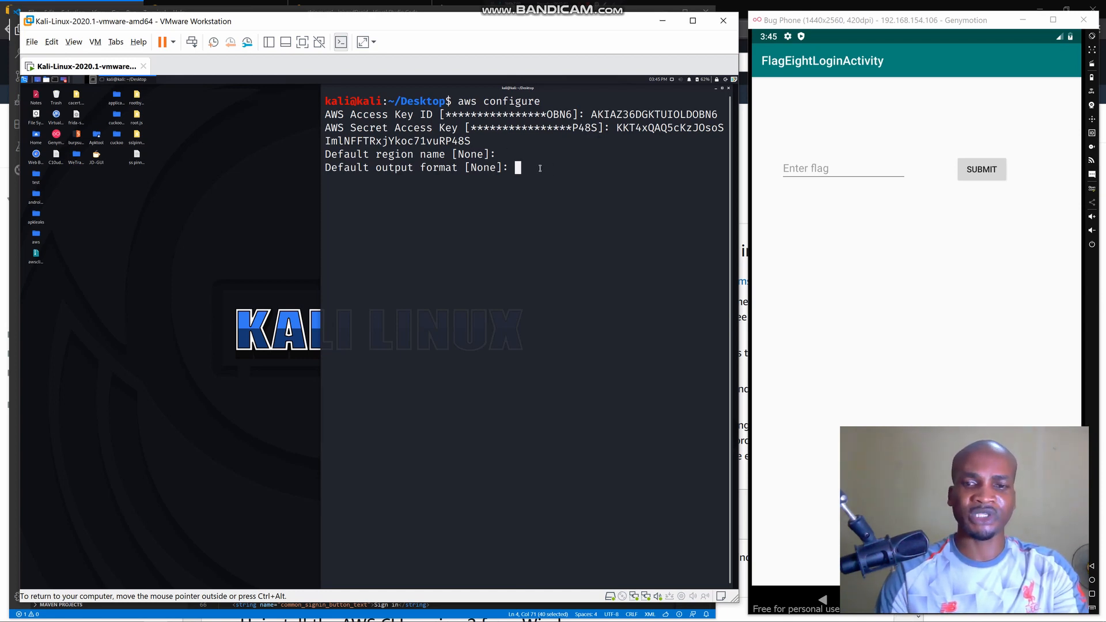
text(json)
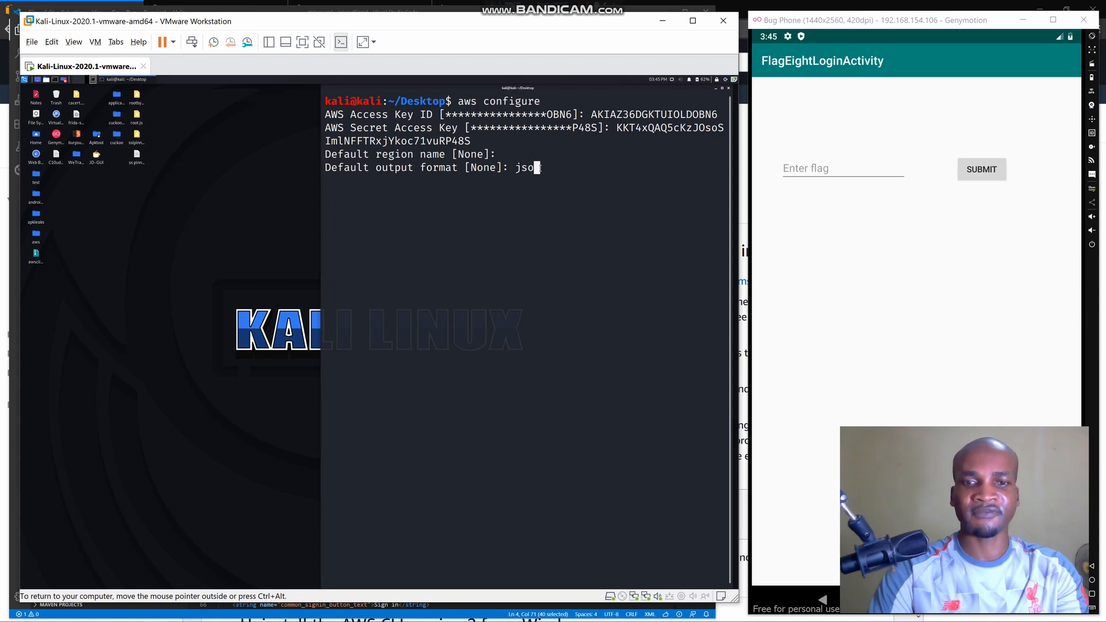
text(n)
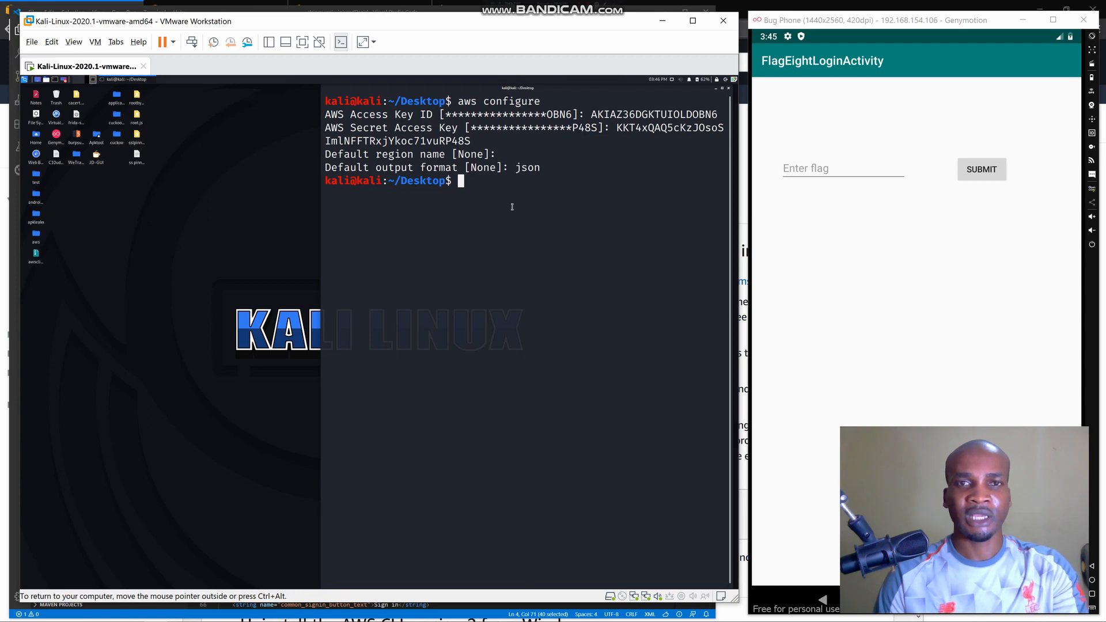
mouse_move(508, 185)
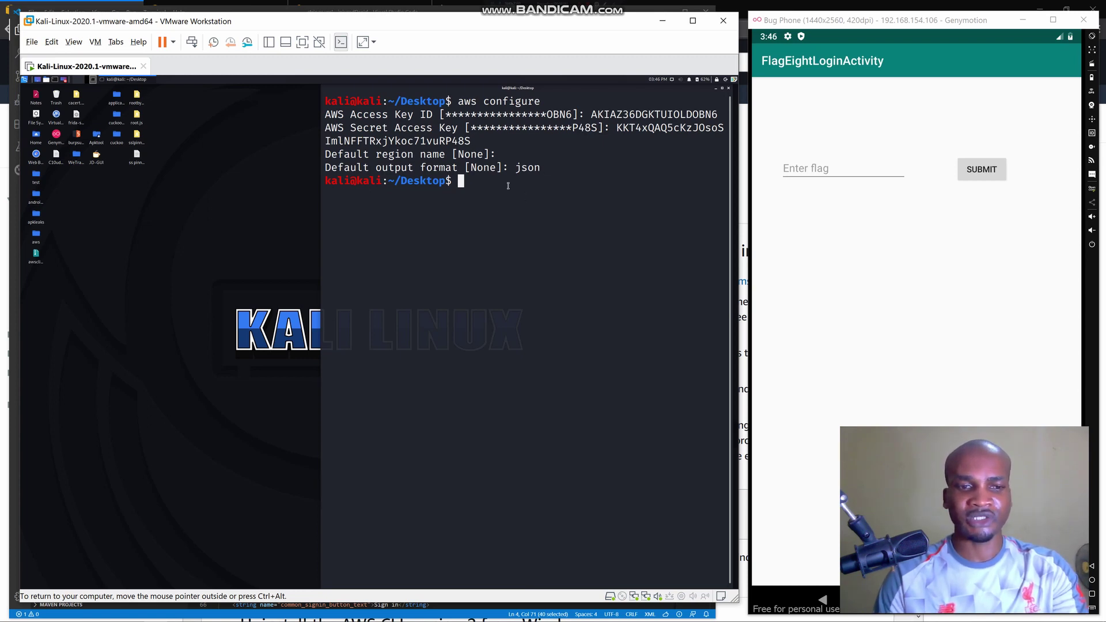
- Run aws s3 ls, revealing the injuredandroid bucket
text(aw)
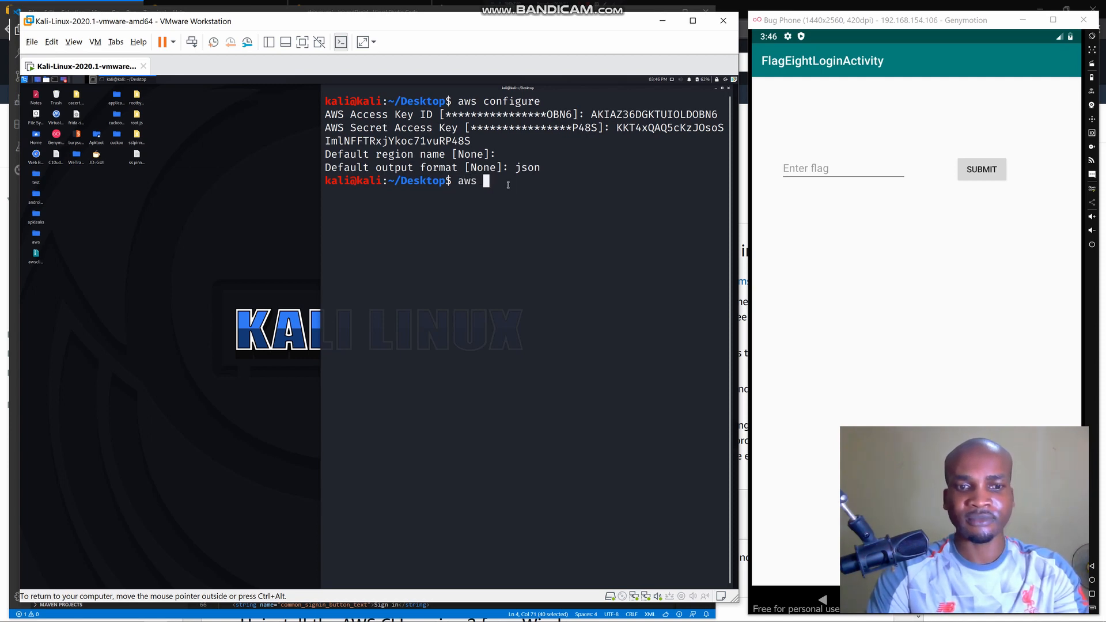
text(s3 ls)
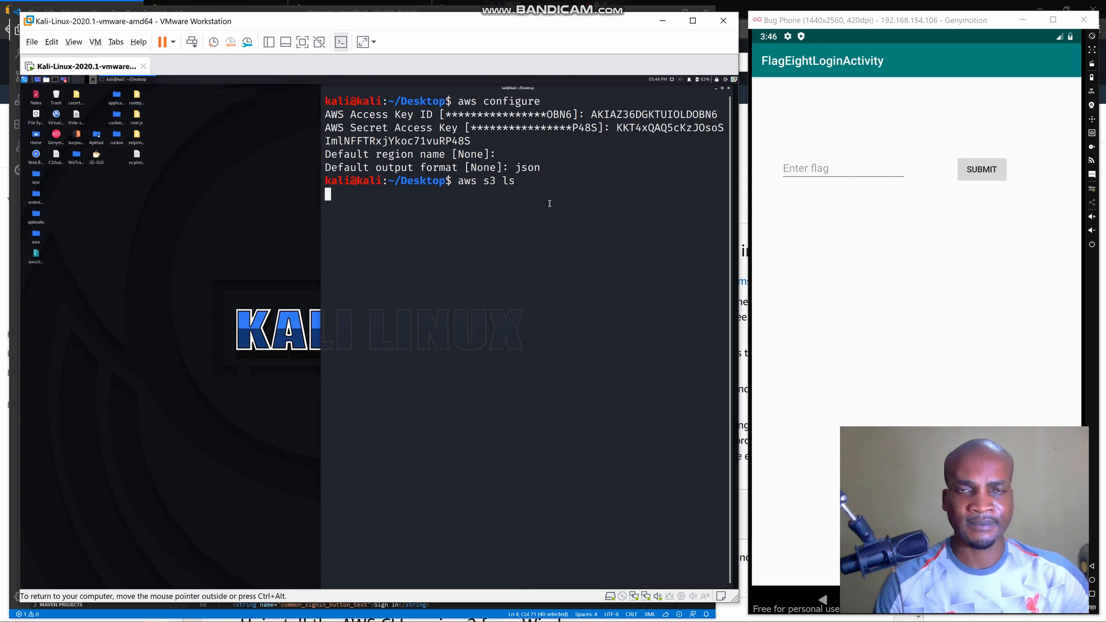
key(Return)
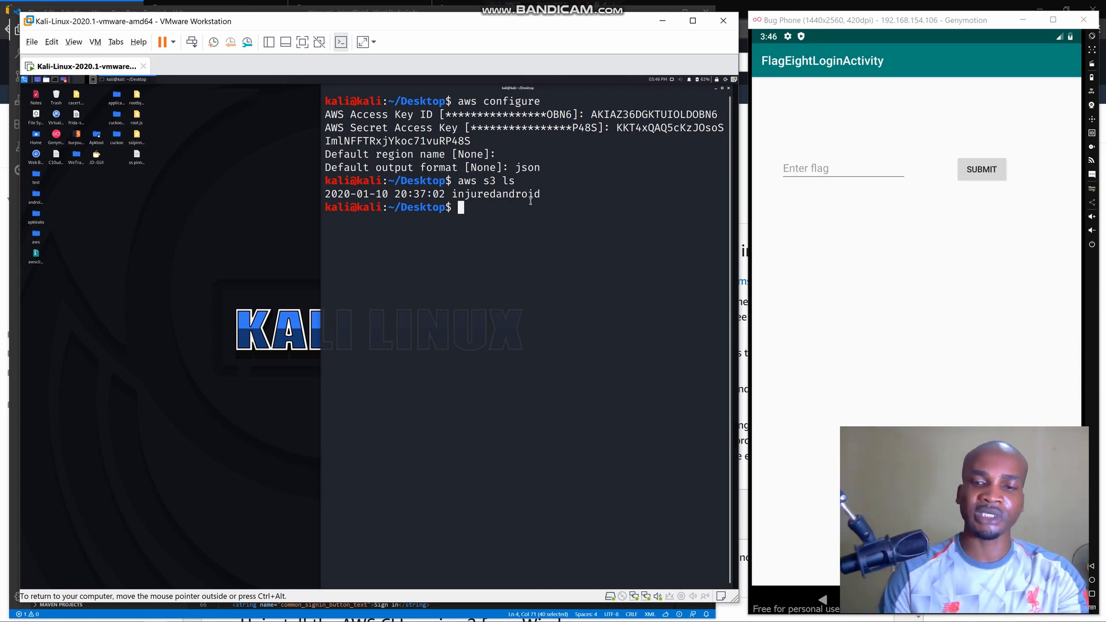
- Run aws s3 cp s3://injuredandroid /home/kali/Desktop --recursive, downloading C10ud_S3cur1ty_lol
text(clear)
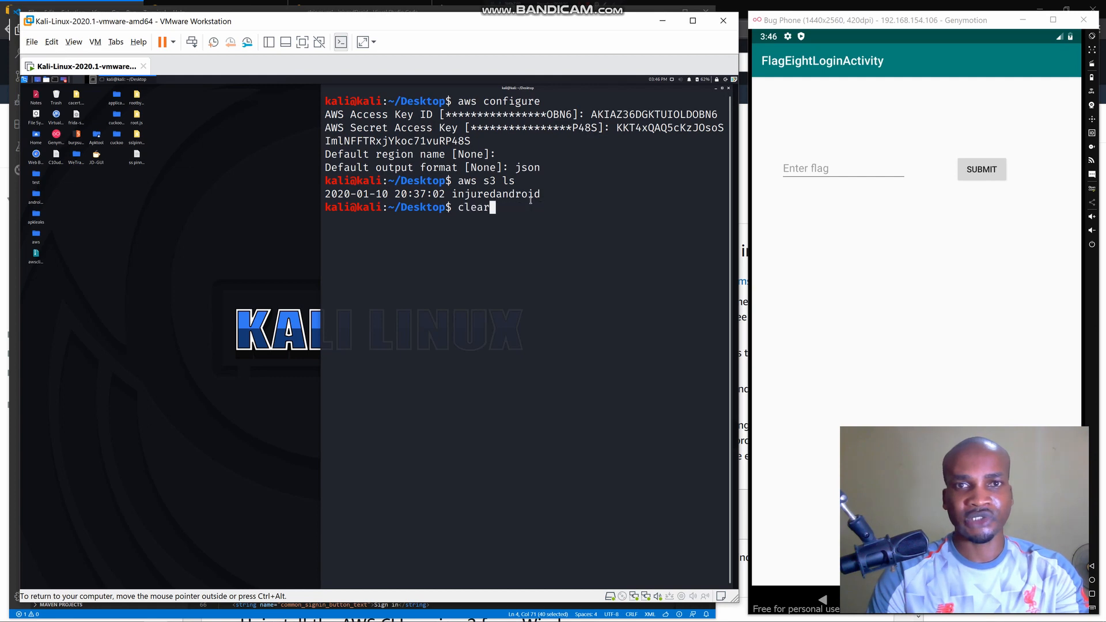
text(aws s3 cp s3://injuredandroid /home/kali/Desktop --recursive)
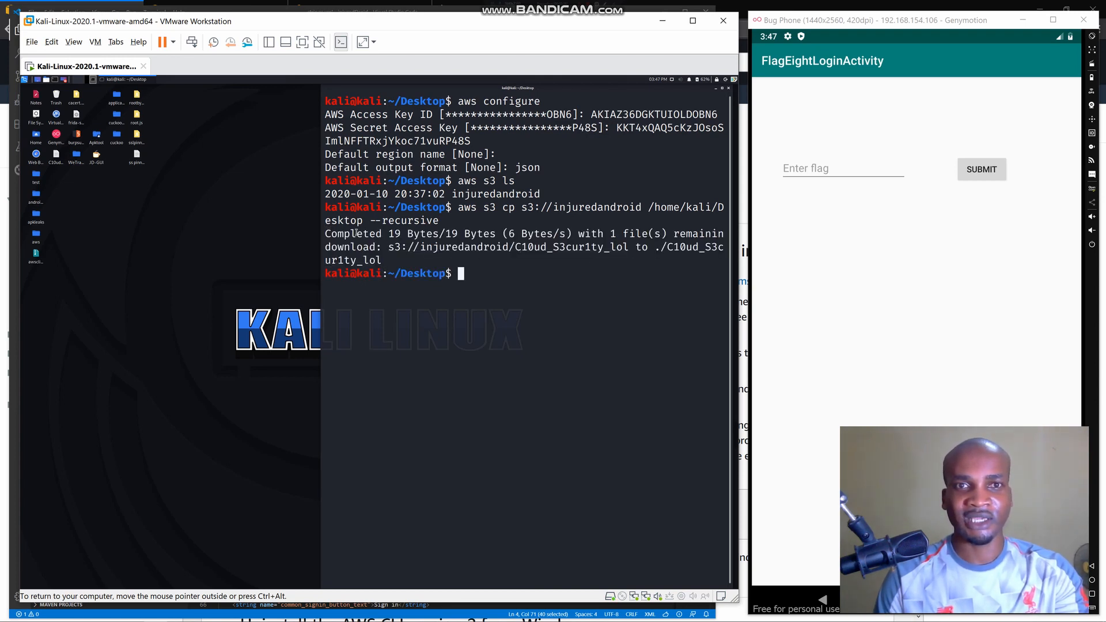
drag(387, 234, 492, 234)
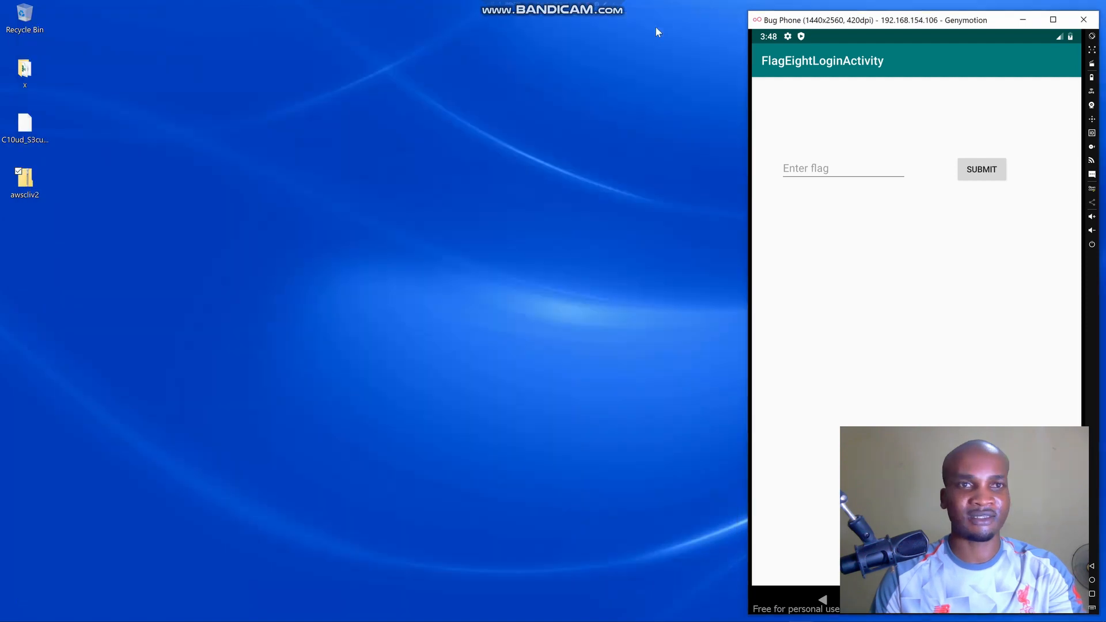
- Open the downloaded C10ud_S3cur1ty_lol file from the desktop in Notepad
click(26, 179)
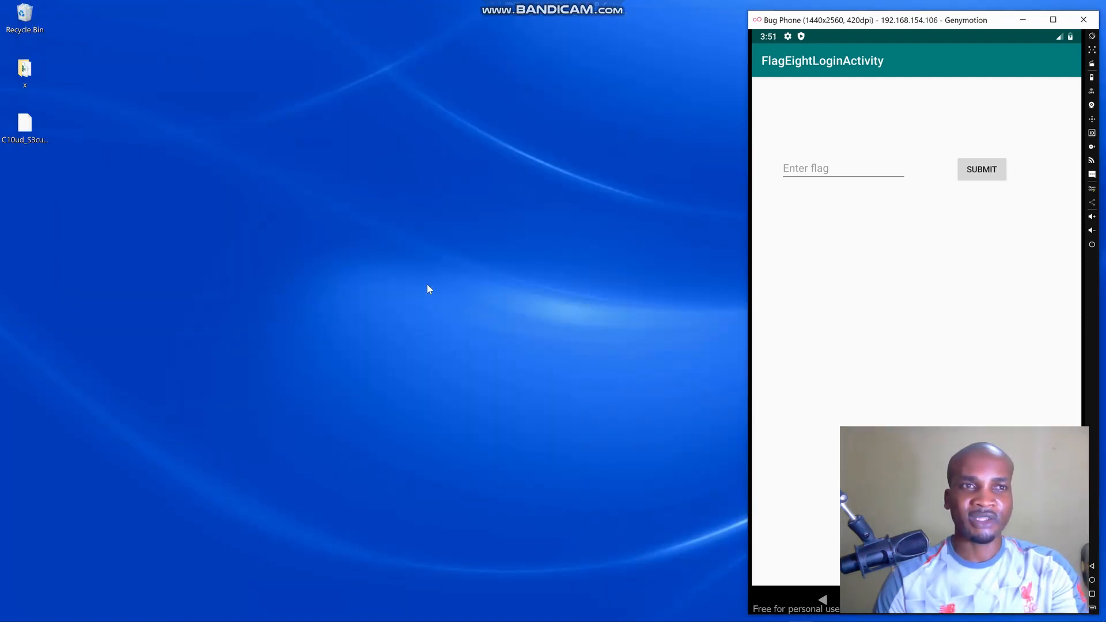
click(25, 121)
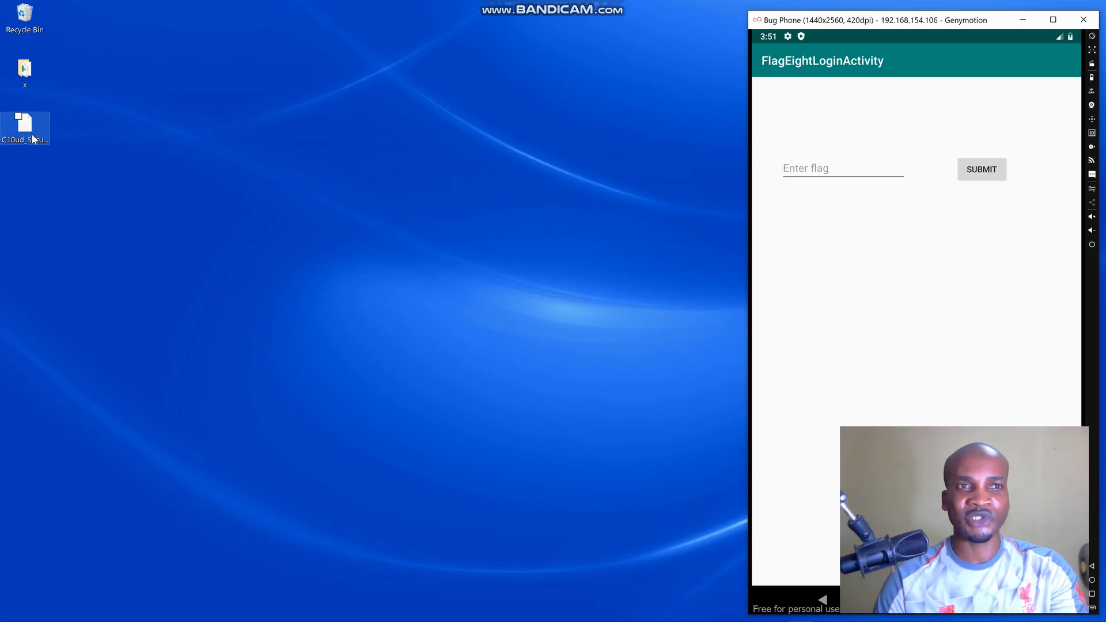
double_click(23, 121)
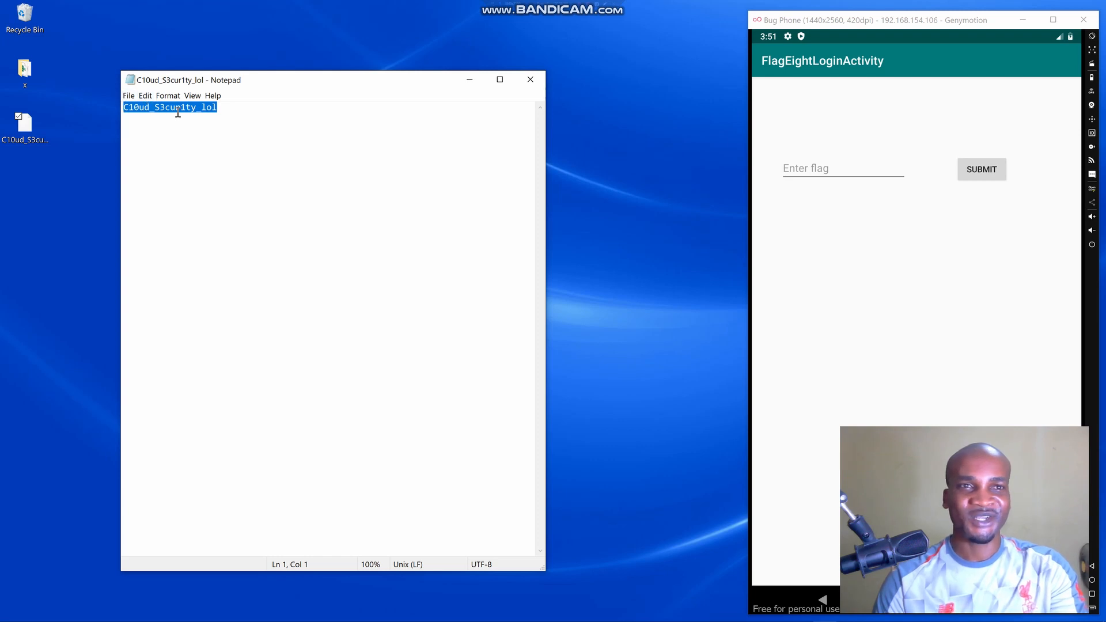
right_click(175, 110)
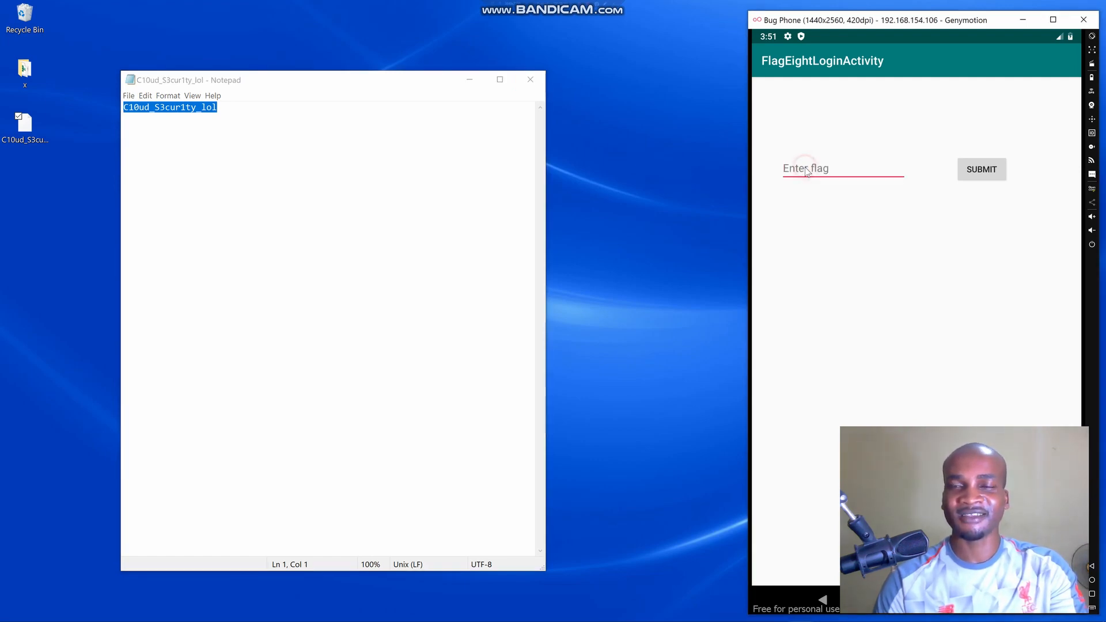
click(805, 169)
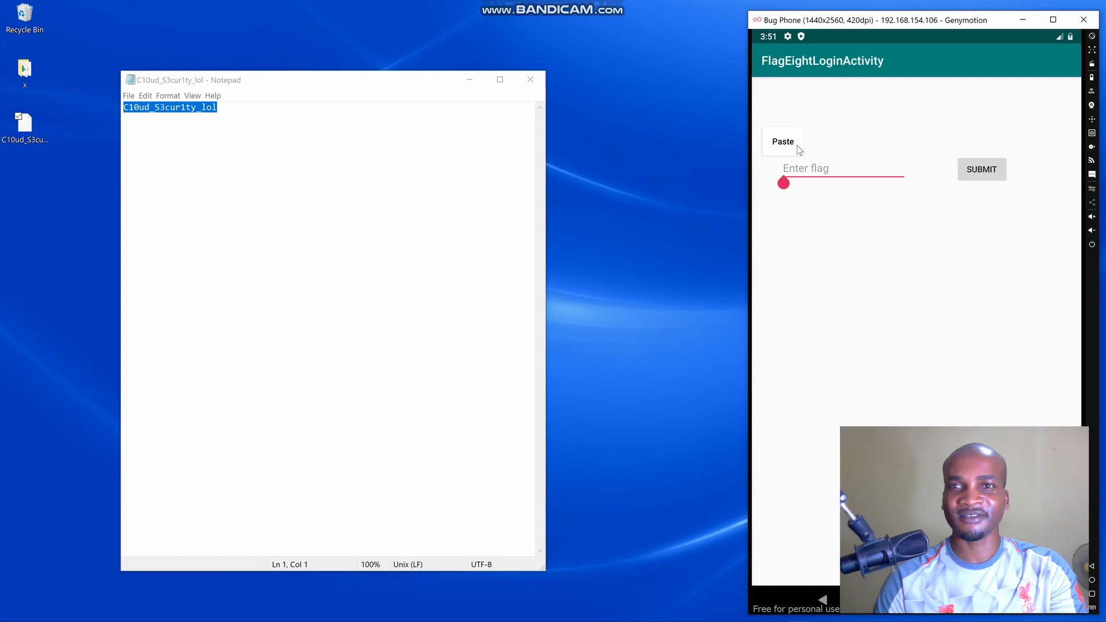
click(784, 141)
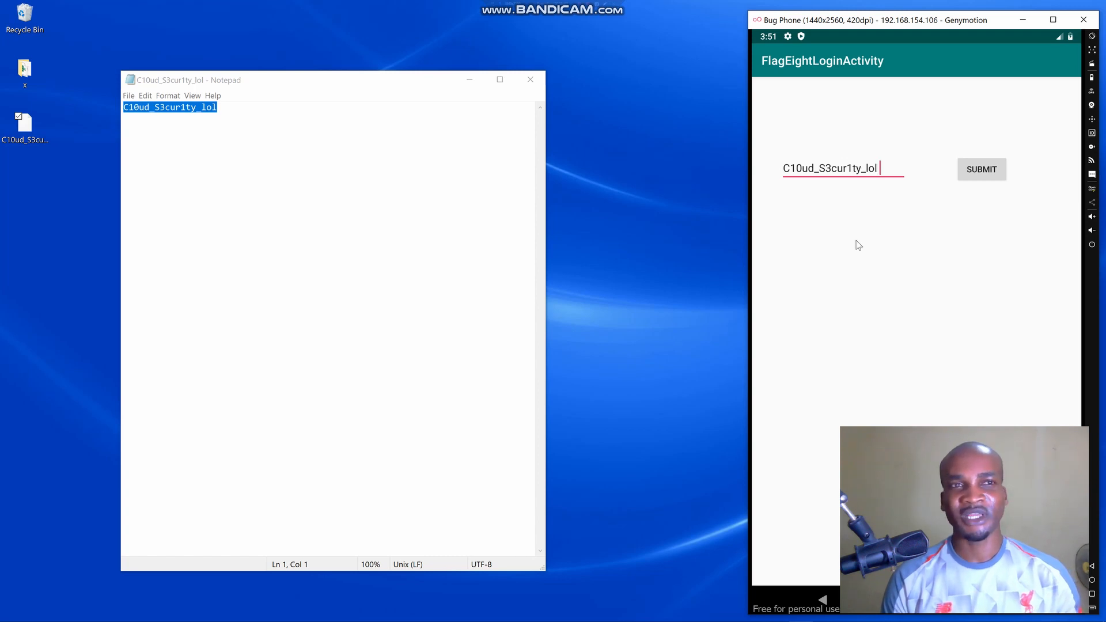
mouse_move(858, 6)
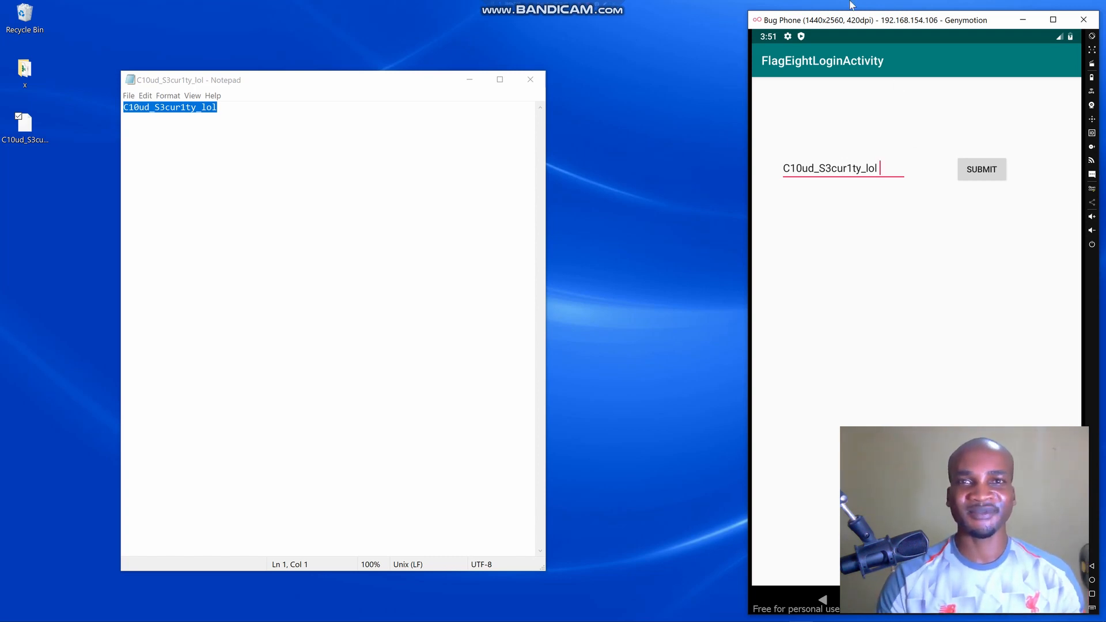